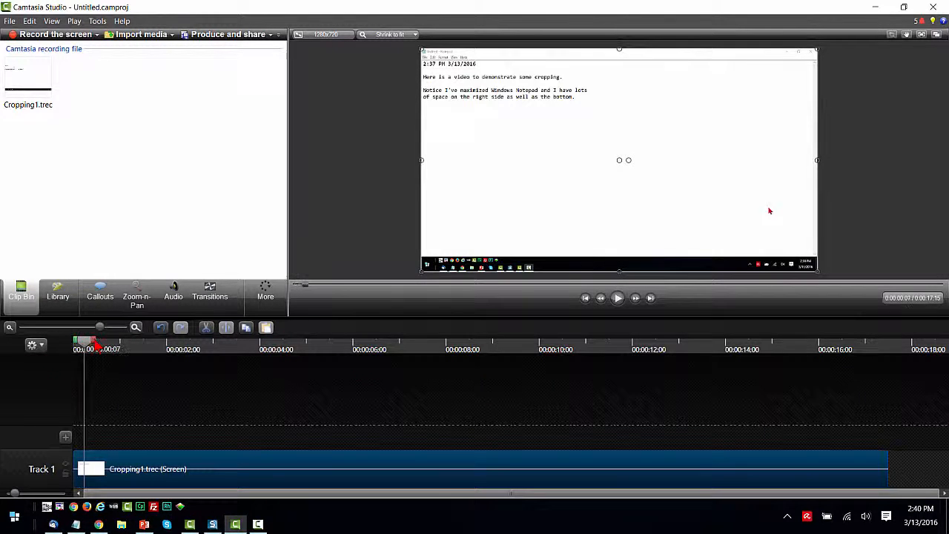
Crop the Cropping1.trec clip from the right so only the Notepad window remains.
left_click(216, 344)
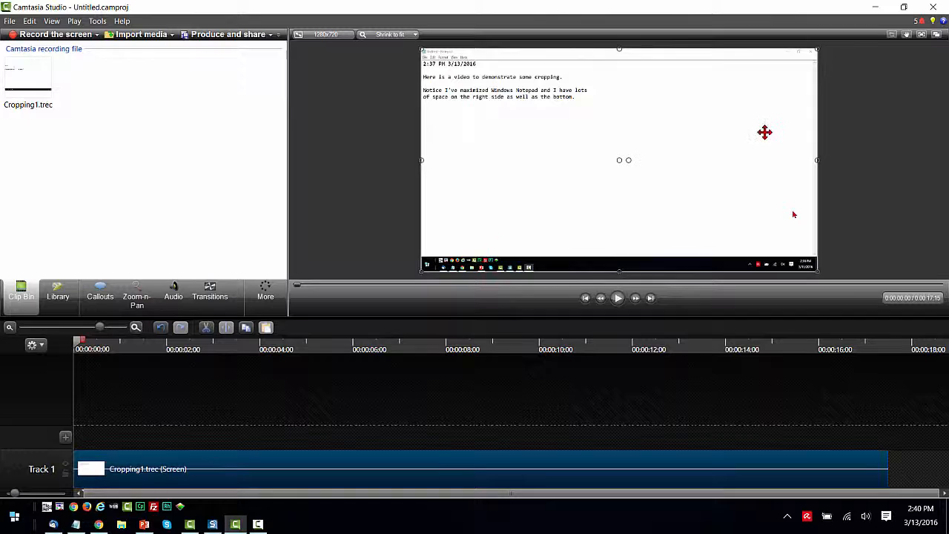
mouse_move(664, 104)
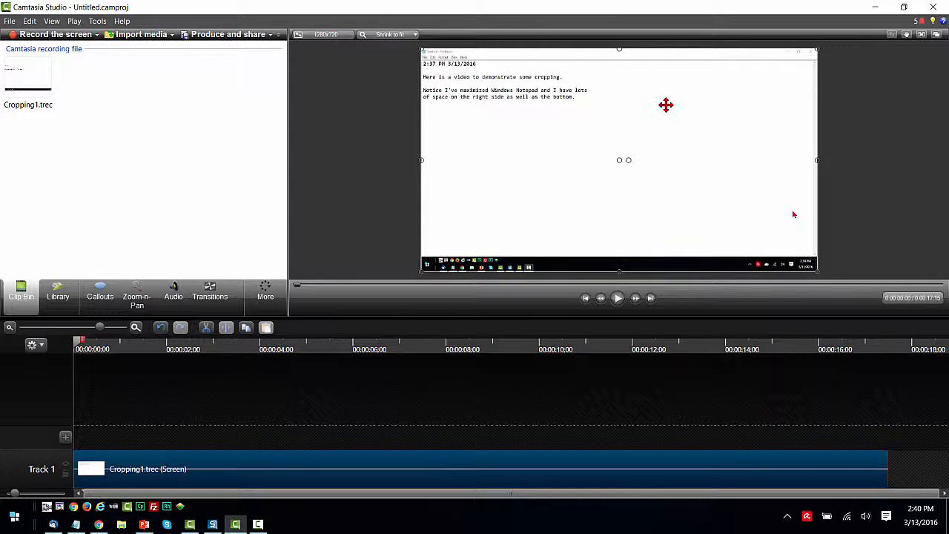
mouse_move(593, 120)
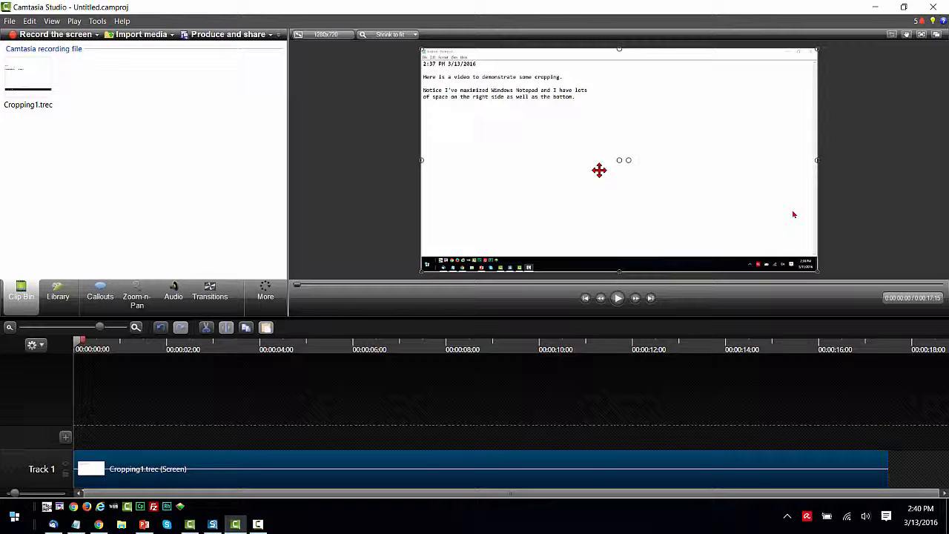
mouse_move(347, 304)
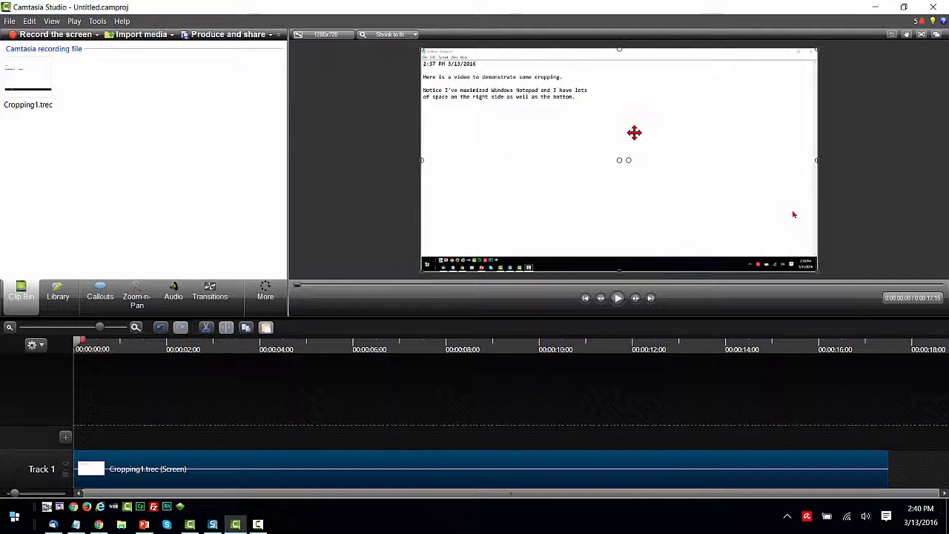
mouse_move(774, 143)
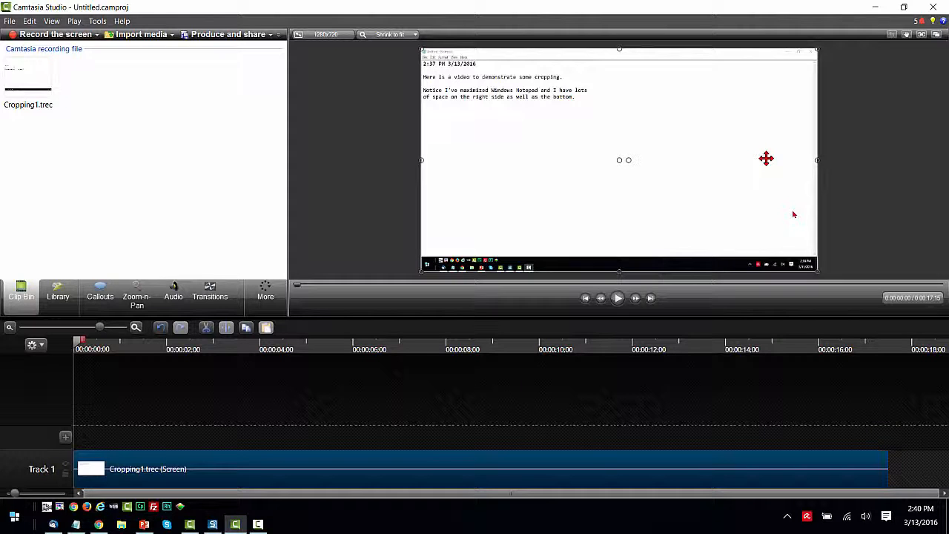
mouse_move(896, 39)
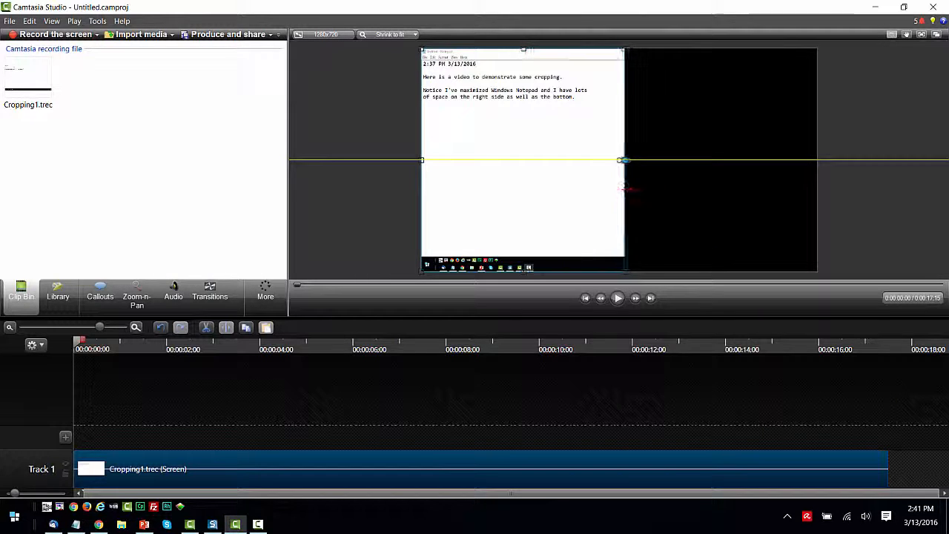
left_click_drag(621, 160, 738, 160)
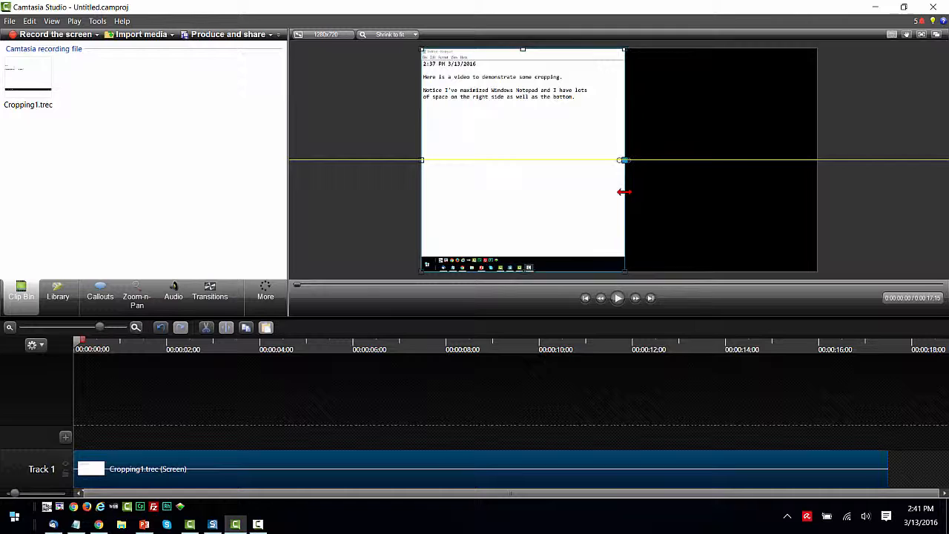
left_click_drag(623, 161, 596, 161)
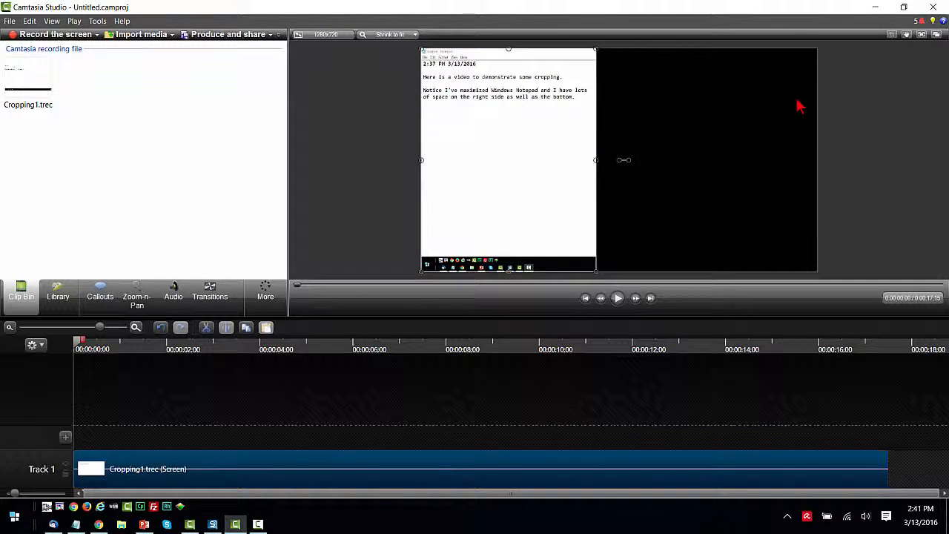
mouse_move(254, 376)
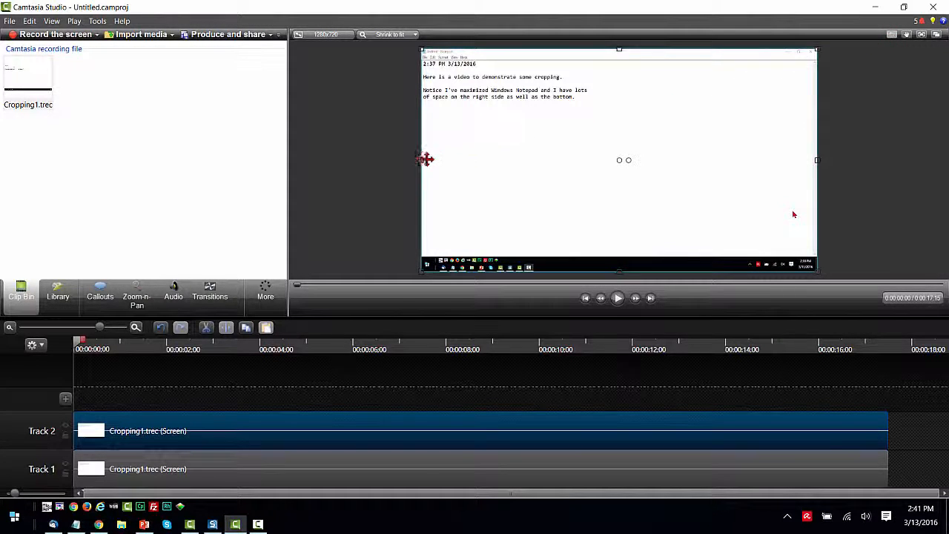
Crop the Track 2 copy of Cropping1.trec down to the system-tray strip.
left_click_drag(422, 160, 451, 162)
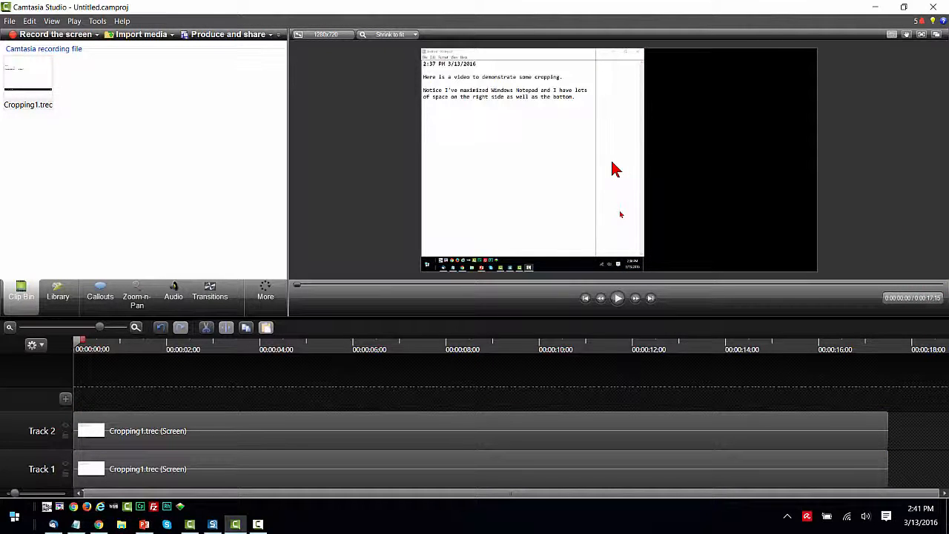
mouse_move(629, 160)
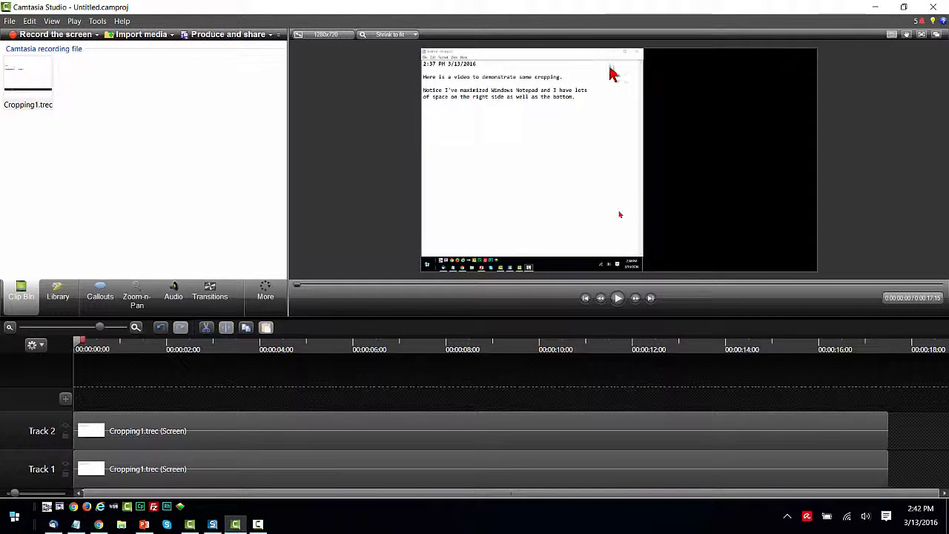
mouse_move(608, 126)
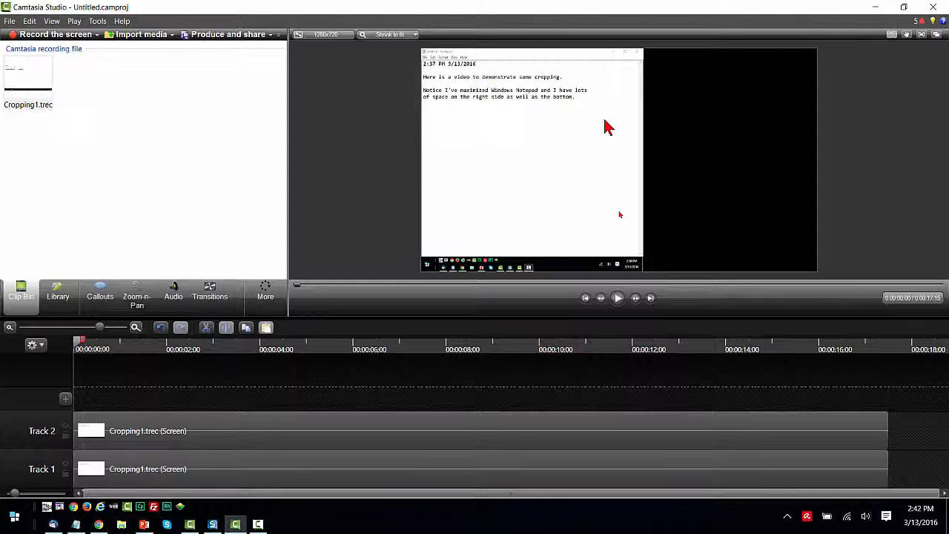
mouse_move(541, 161)
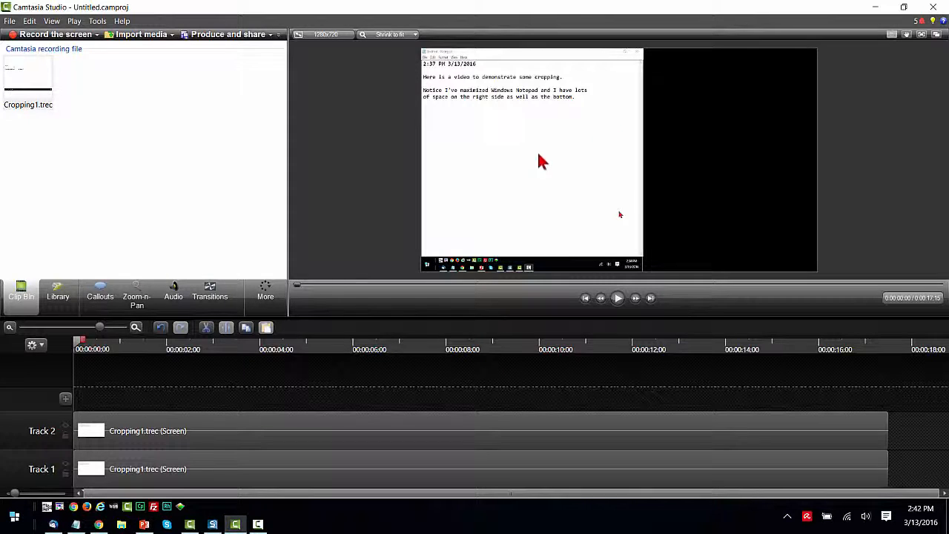
mouse_move(438, 223)
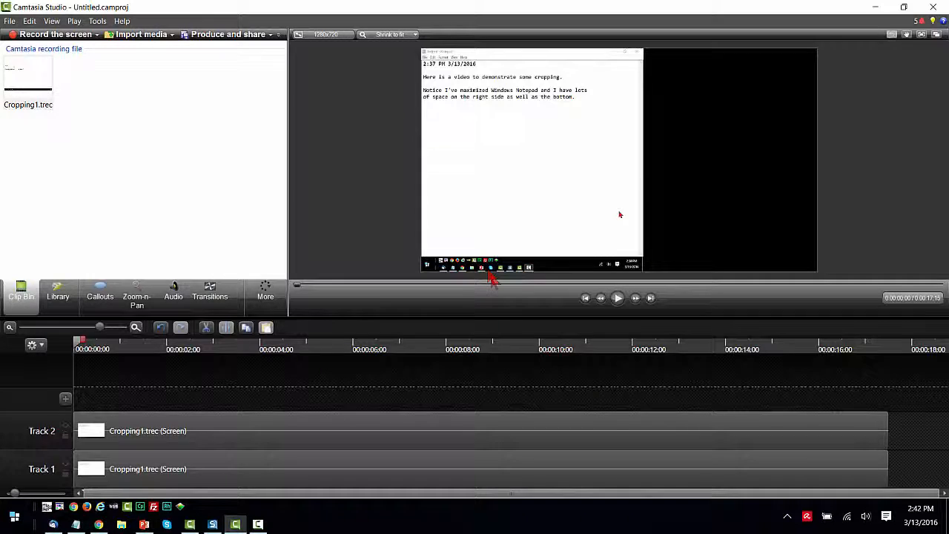
mouse_move(111, 146)
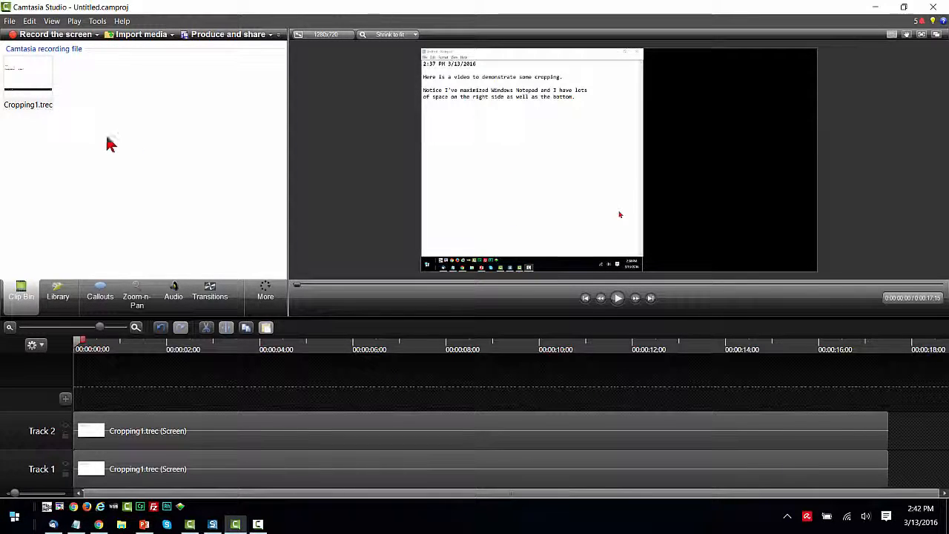
mouse_move(492, 187)
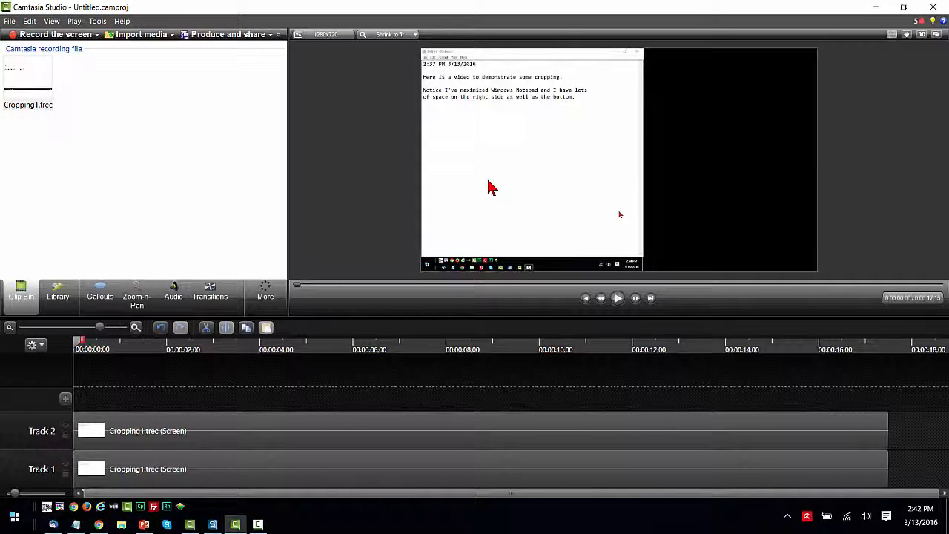
mouse_move(460, 285)
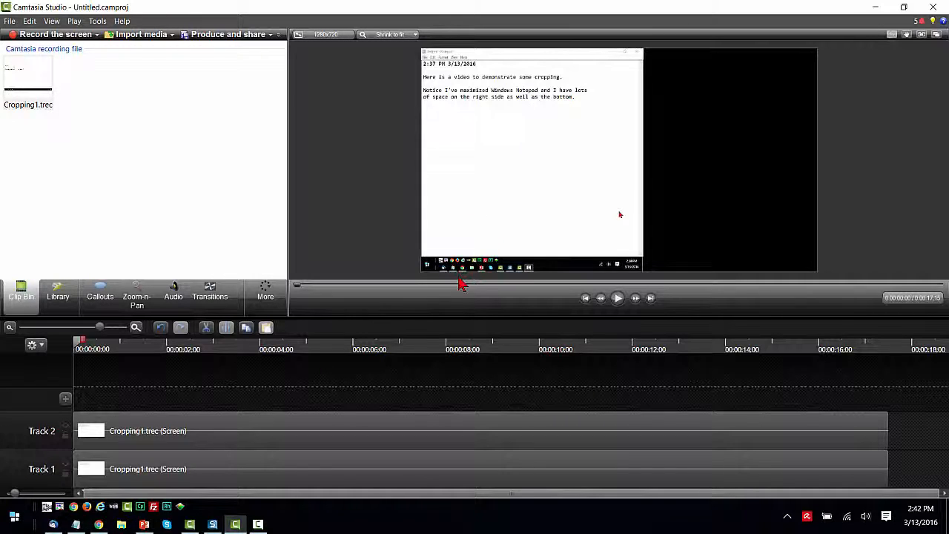
mouse_move(436, 314)
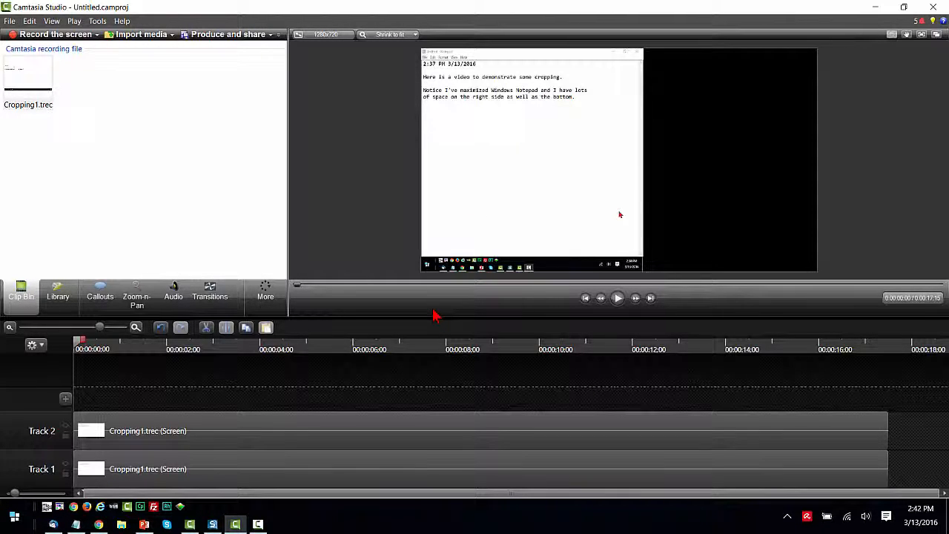
mouse_move(226, 437)
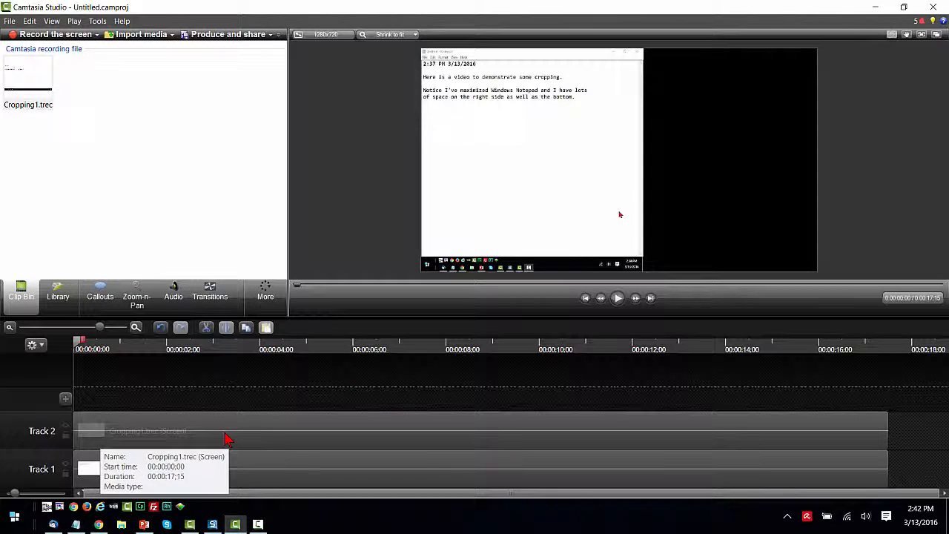